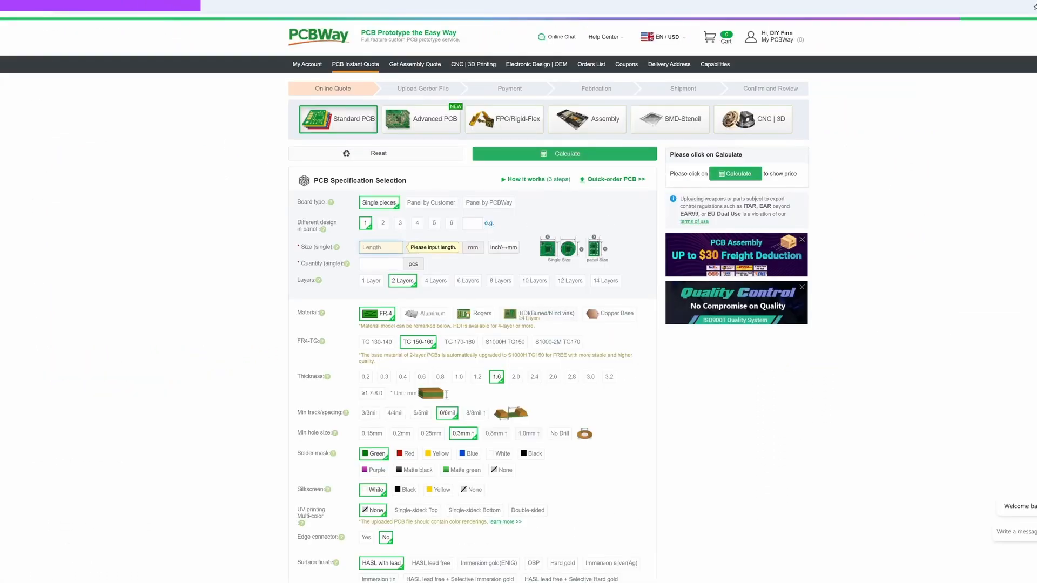
- Quote five 50×175 mm two-layer boards and save them to the cart
left_click(381, 263)
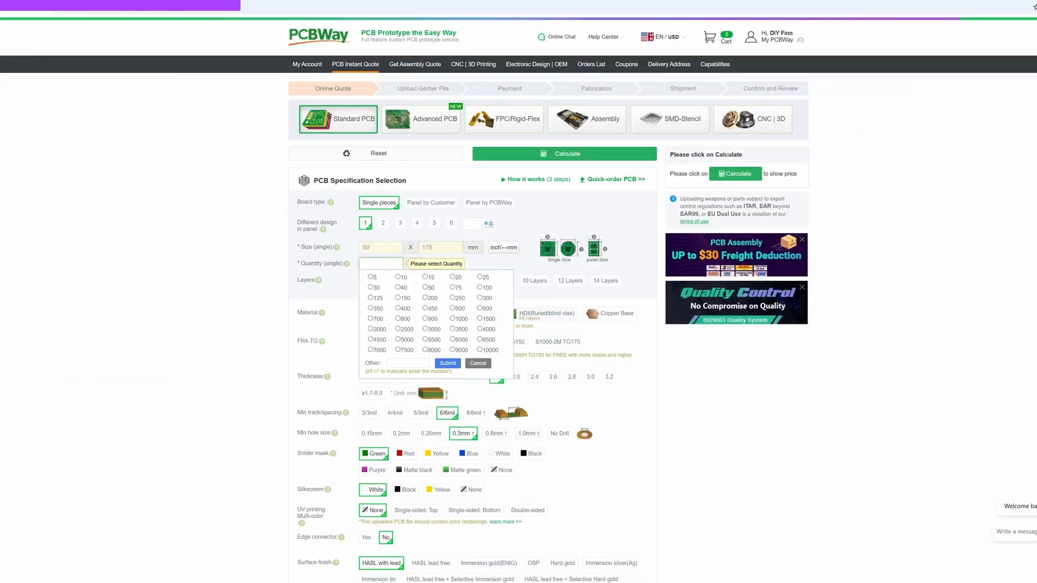
scroll("down", 3)
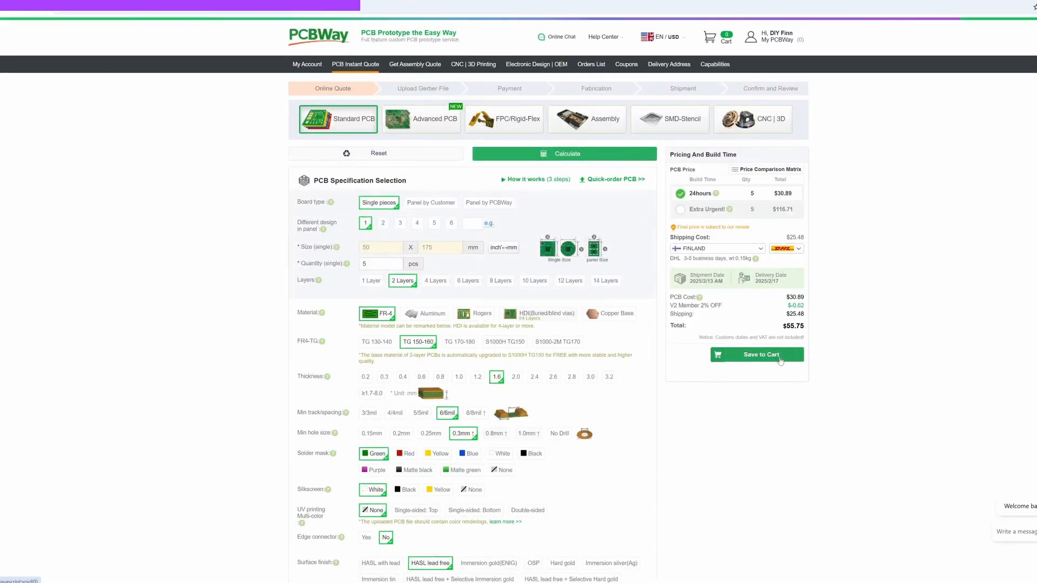
left_click(756, 354)
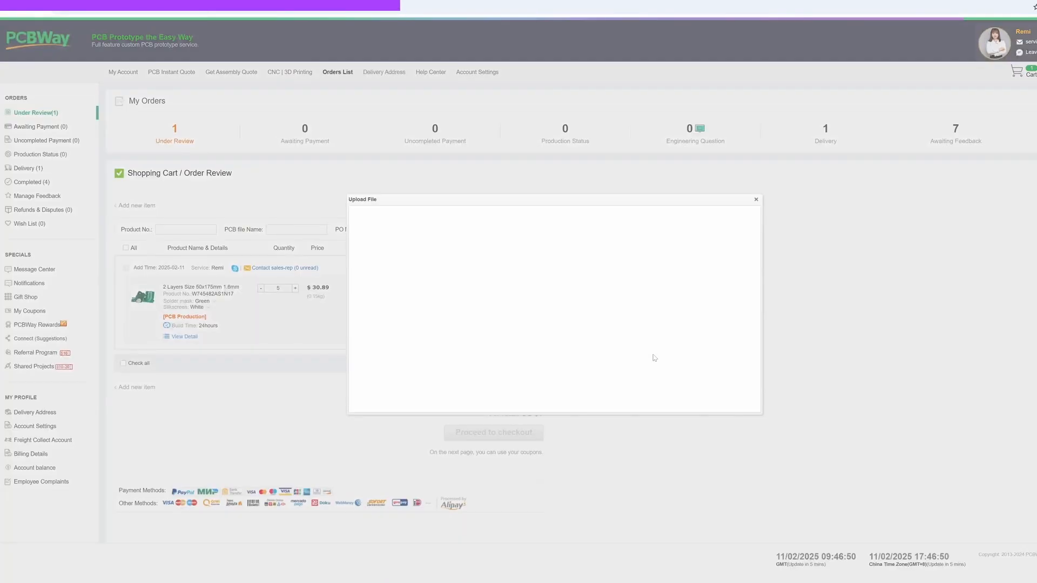
- Dismiss the Upload File window and show the orders currently in delivery
left_click(756, 199)
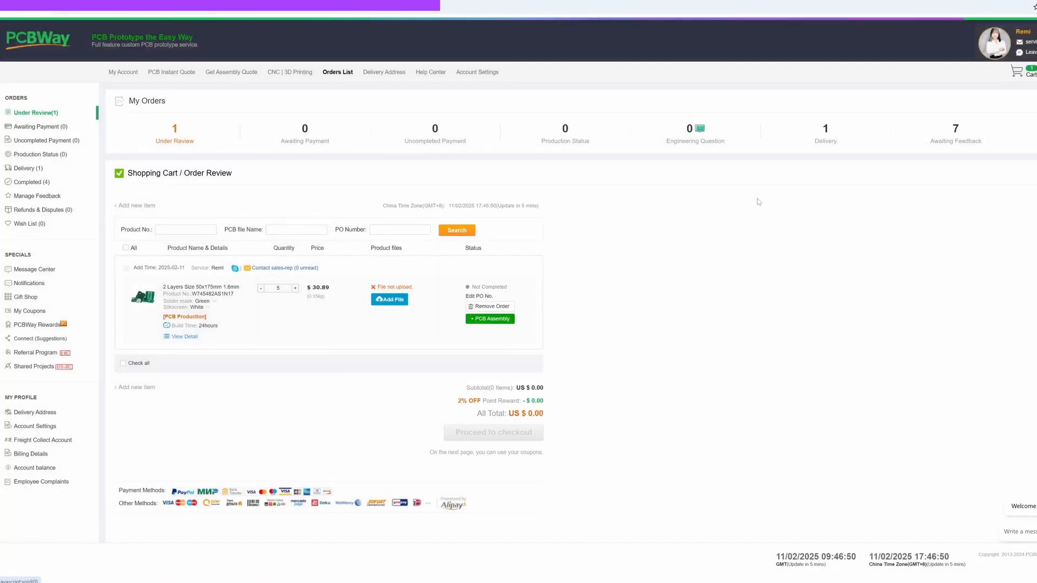
left_click(27, 168)
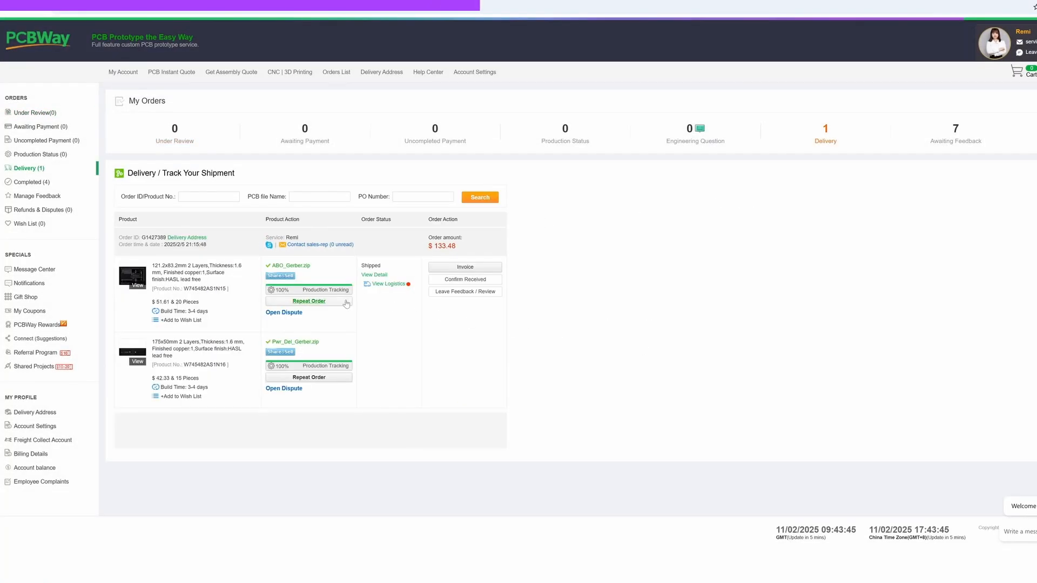
- Review the shipped order's Production Tracking steps through packaging
left_click(308, 290)
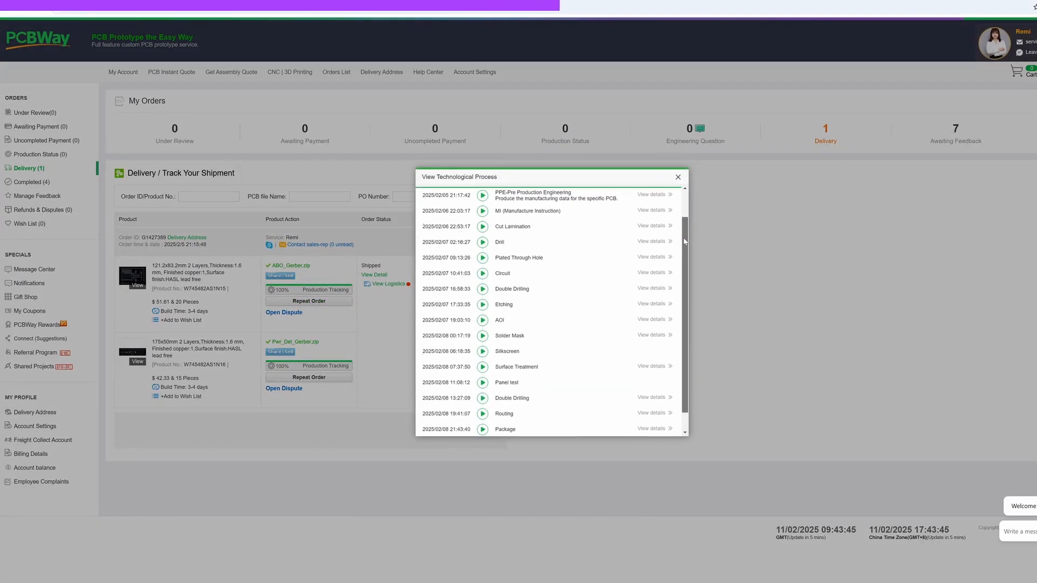
scroll("down", 3)
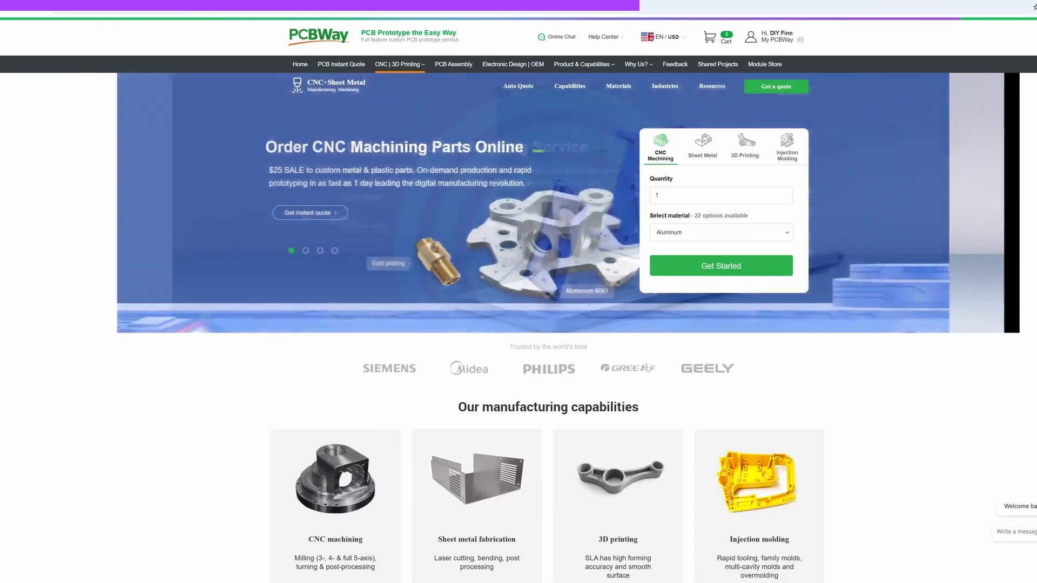
scroll("down", 3)
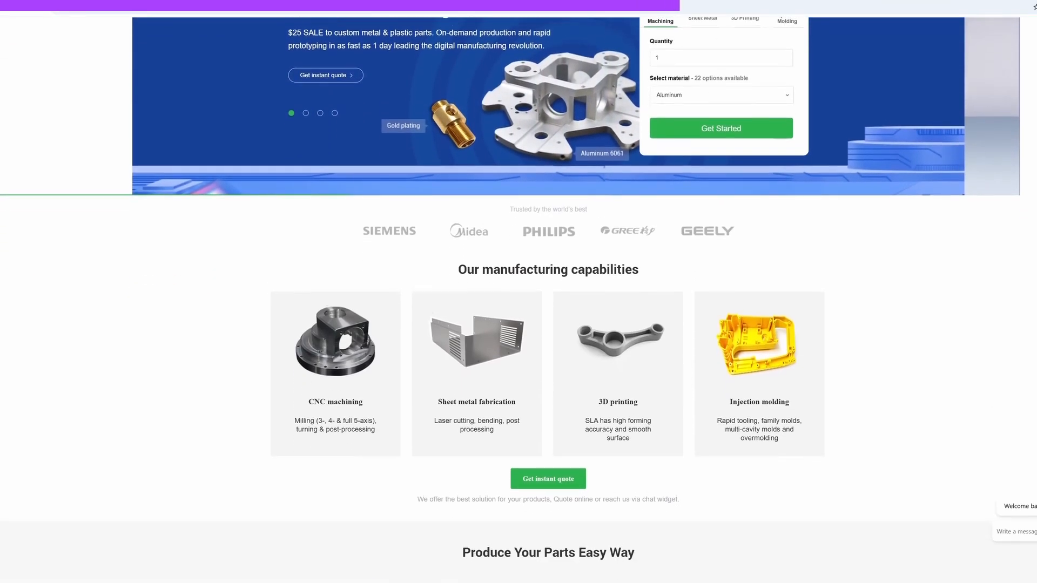
scroll("down", 3)
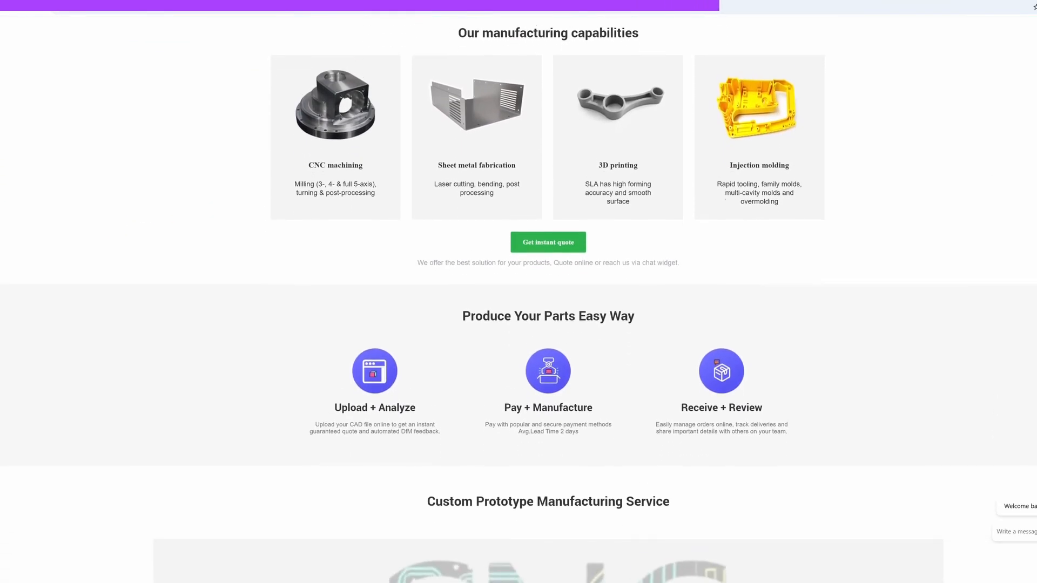
scroll("down", 3)
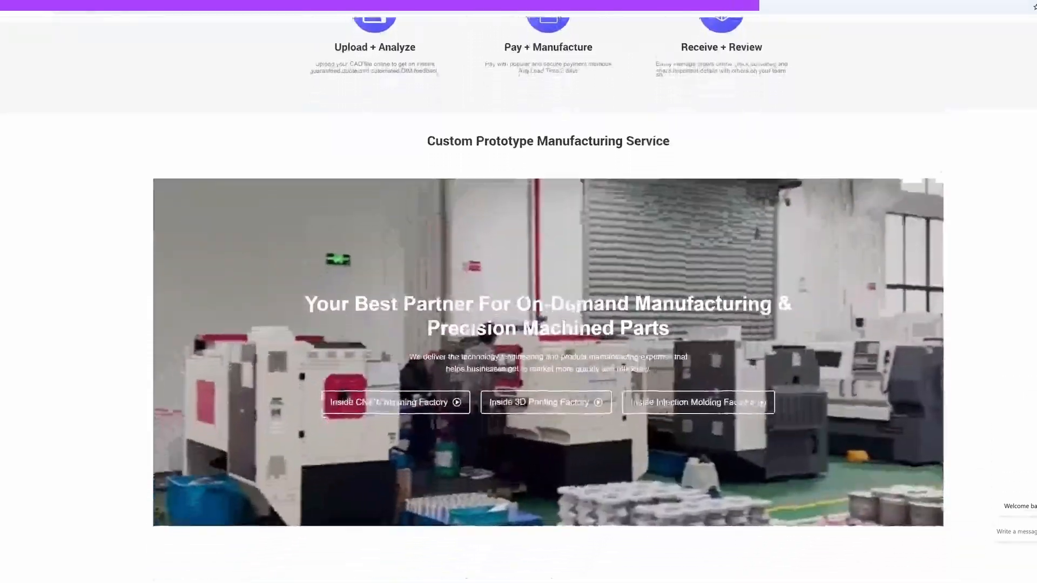